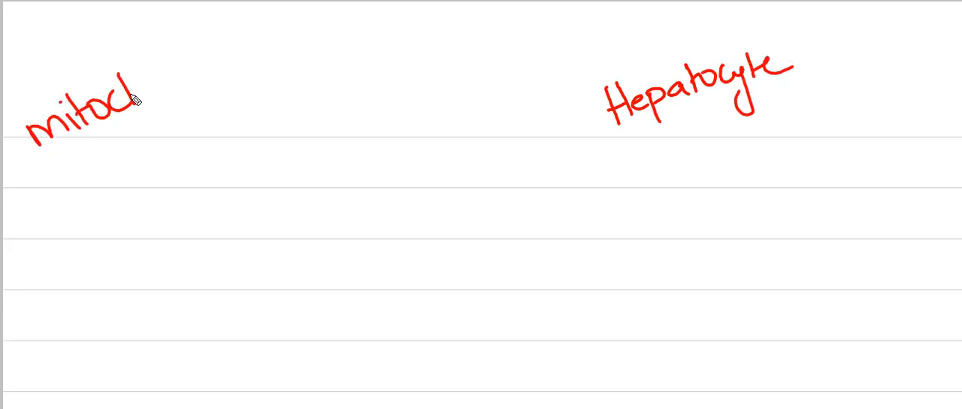
# - Handwrite the mitochondria heading and begin the carbamoyl phosphate label
pyautogui.moveTo(138, 97); pyautogui.dragTo(253, 57)
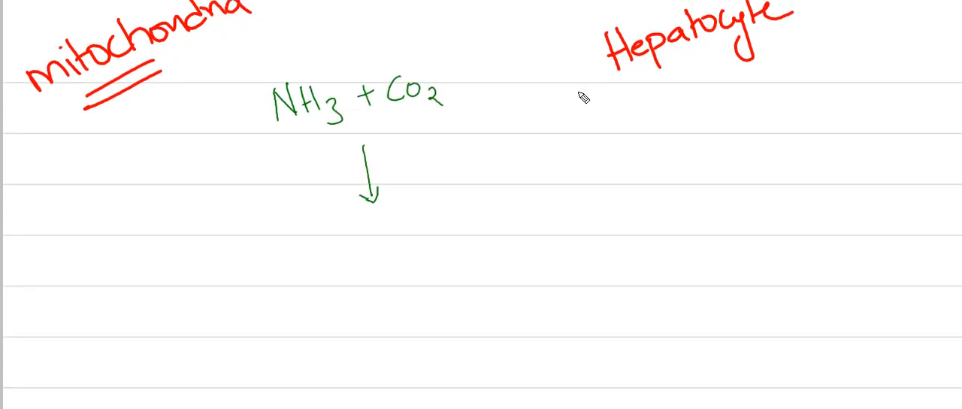
pyautogui.write('Carbamoyl')
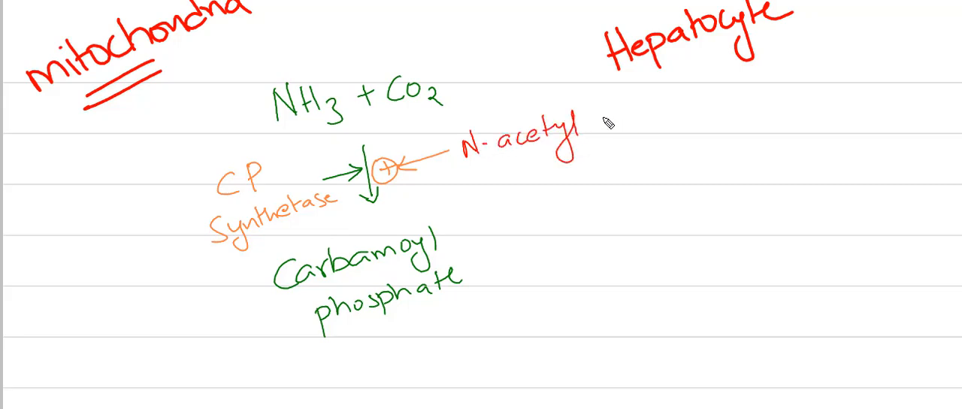
# - Write ornithine, ornithine transcarbamoylase and citrulline below carbamoyl phosphate
pyautogui.scroll(-3)
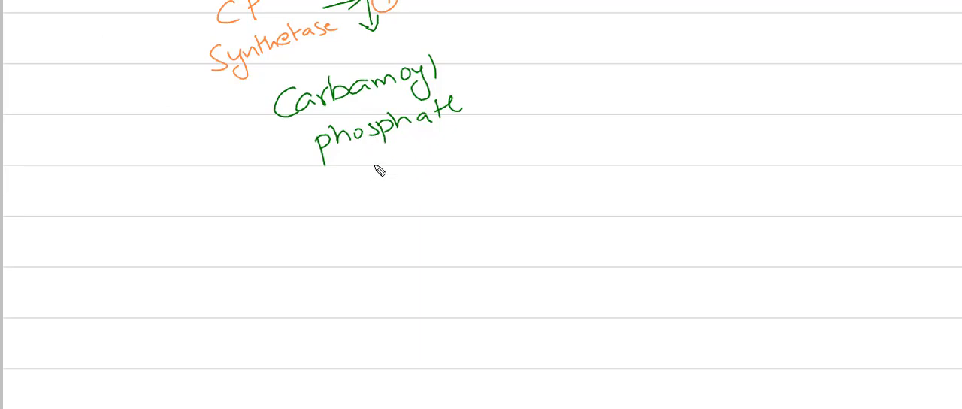
pyautogui.moveTo(373, 173); pyautogui.dragTo(373, 256)
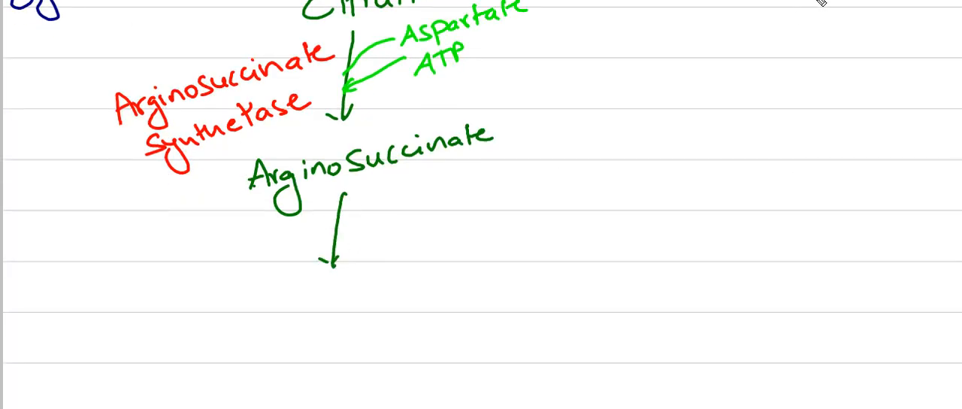
pyautogui.moveTo(376, 300)
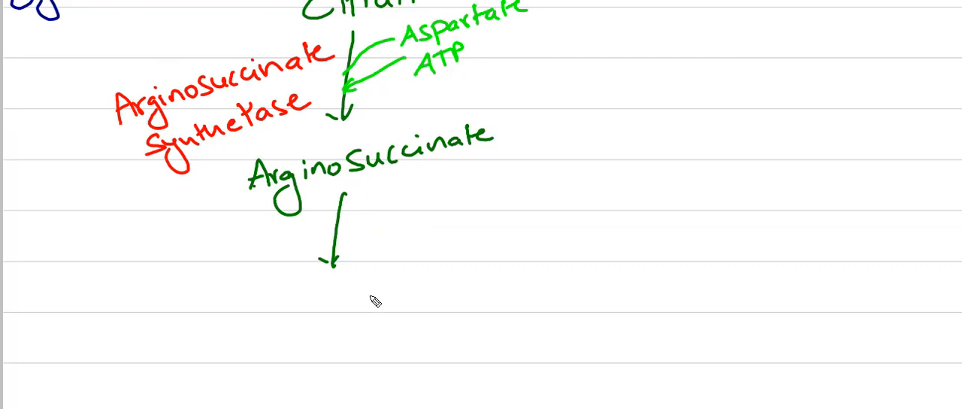
# - Scroll down to continue the cycle from argininosuccinate toward urea and ornithine
pyautogui.scroll(-3)
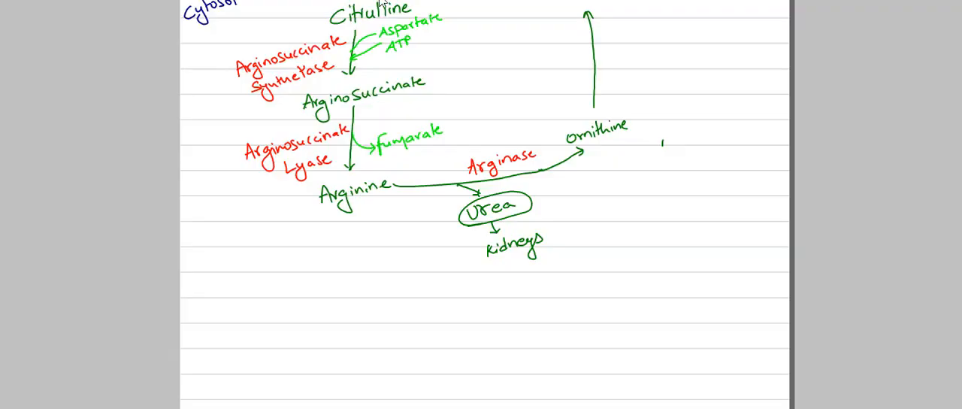
pyautogui.scroll(-3)
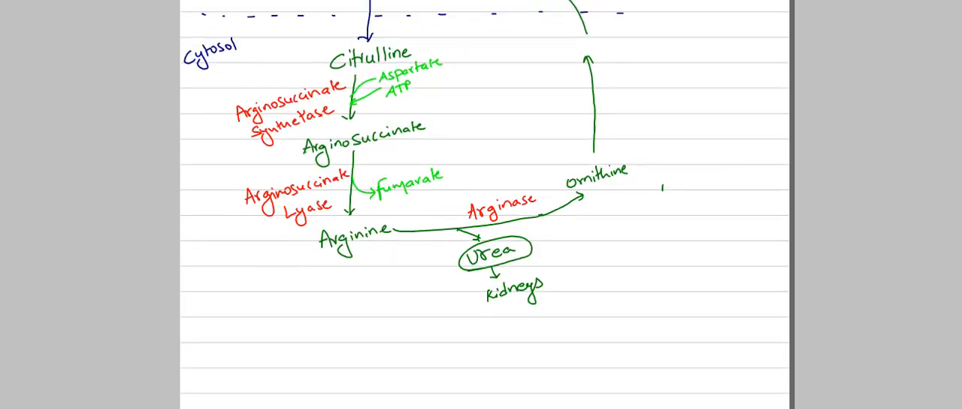
pyautogui.scroll(-3)
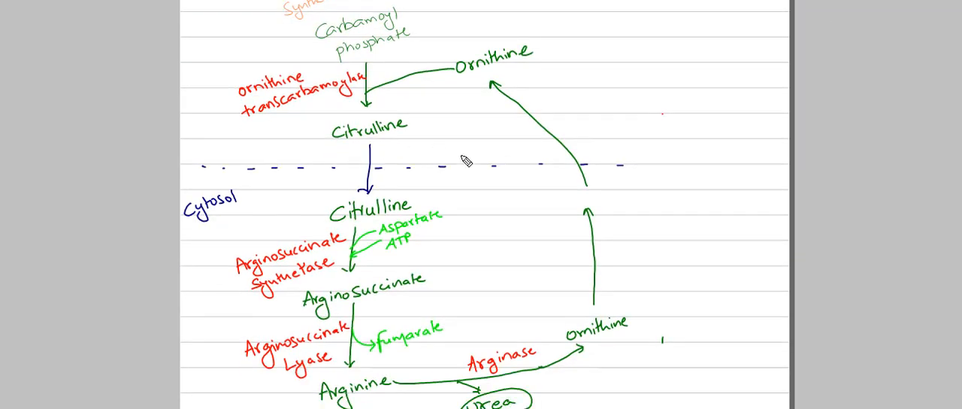